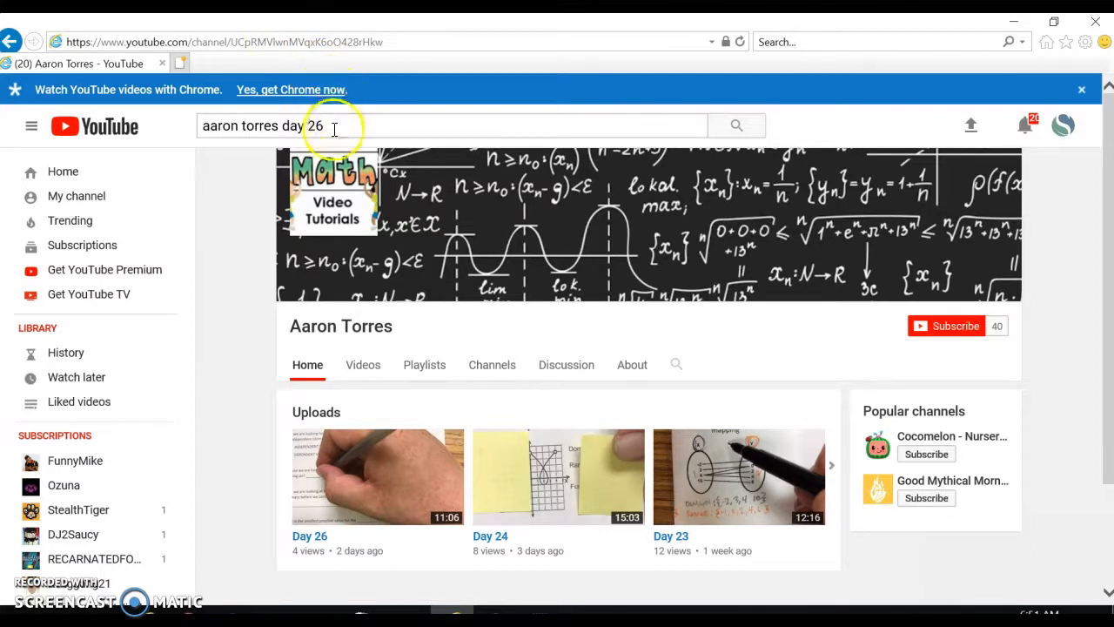
Step: Search YouTube for 'aaron torres day 26' to find the Day 26 video
click(348, 125)
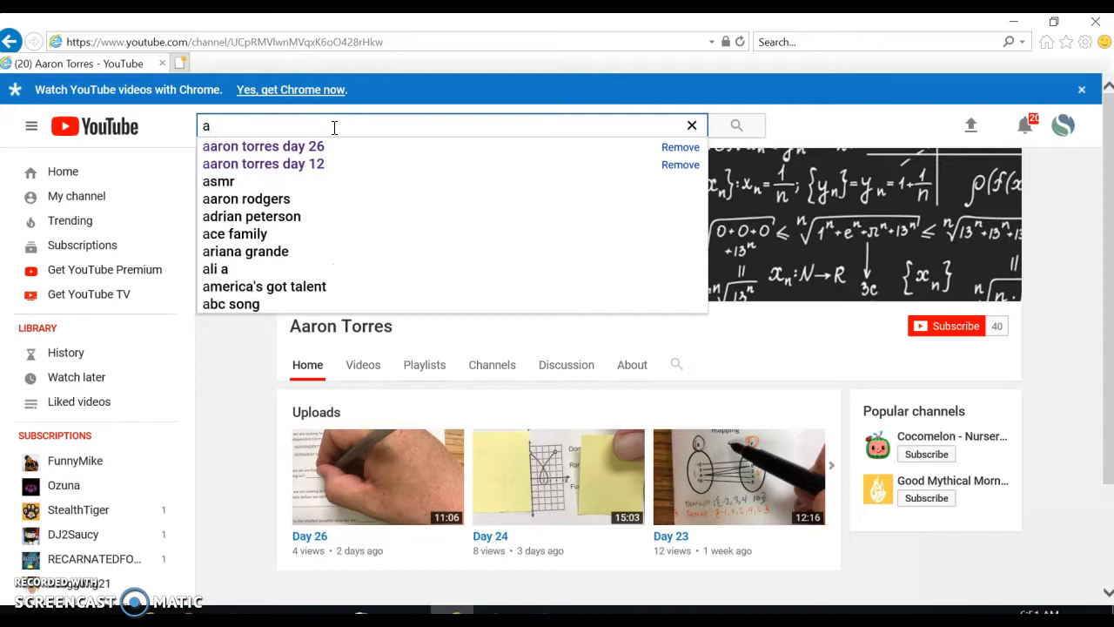
text(aron torres day 26)
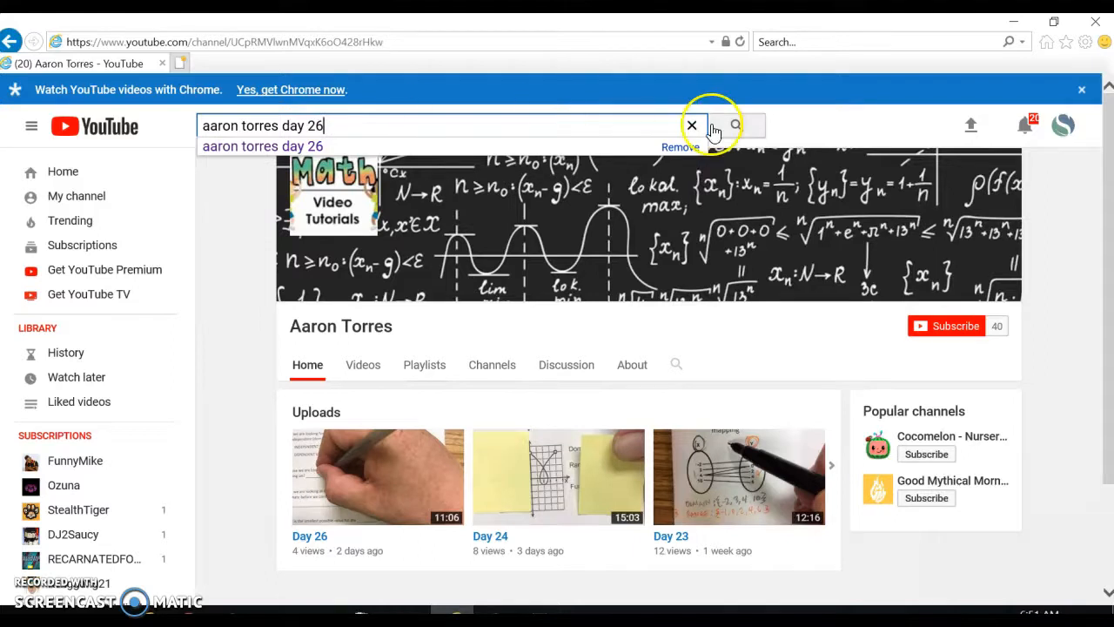
click(735, 125)
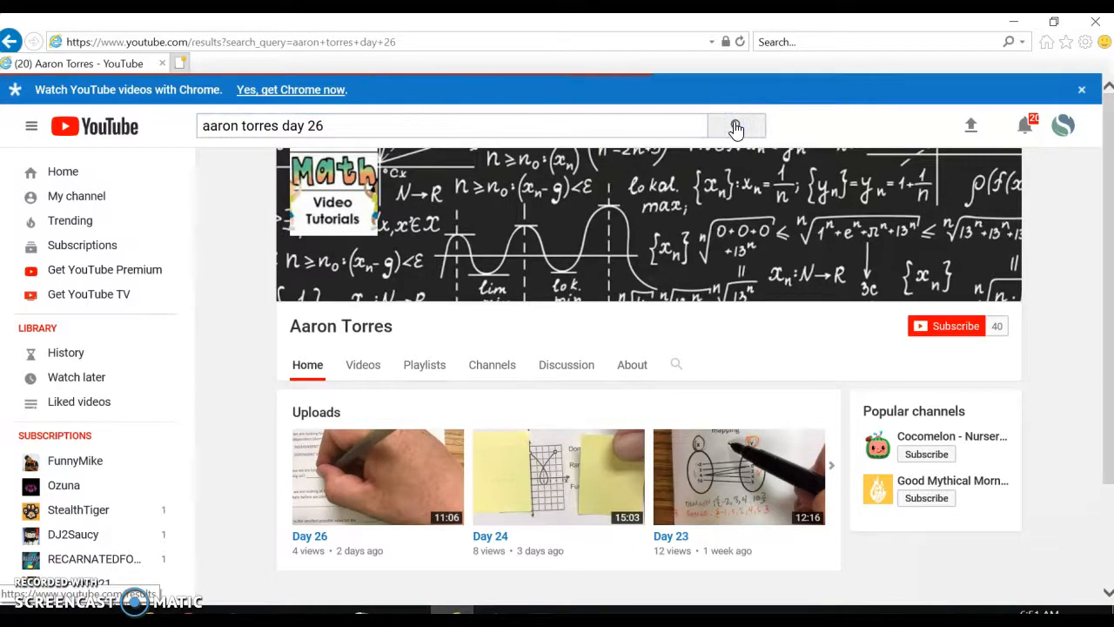
click(737, 126)
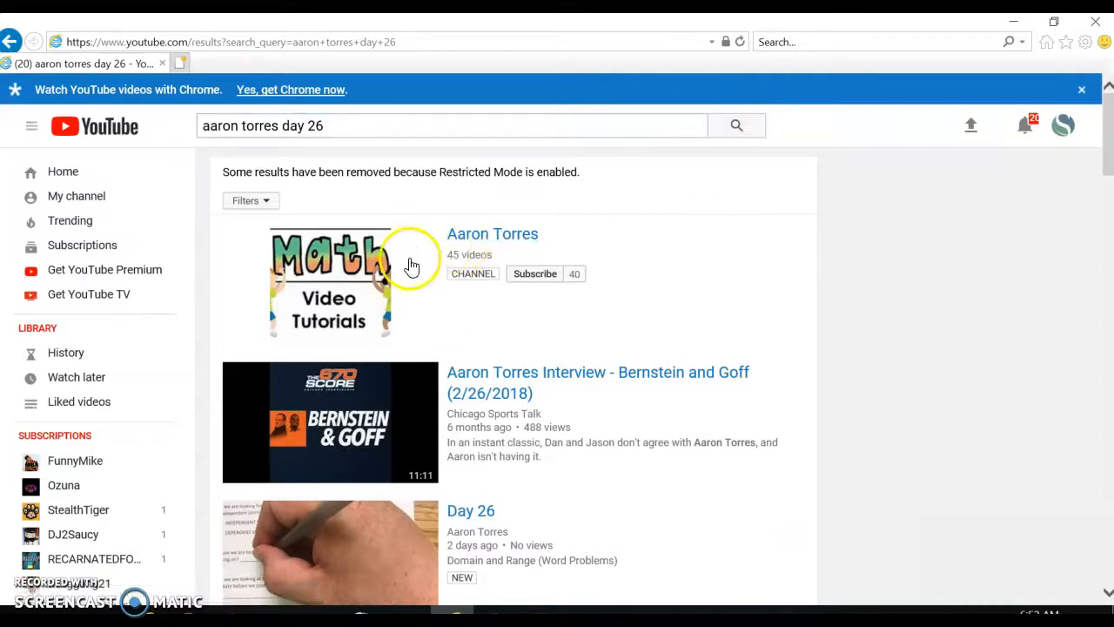
mouse_move(432, 265)
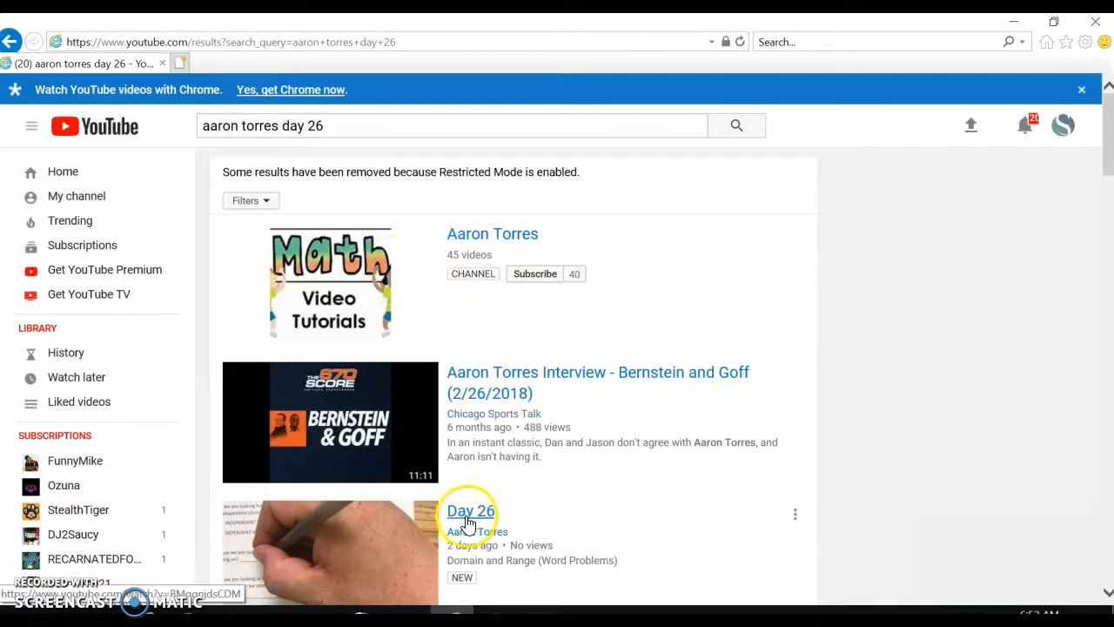
mouse_move(461, 519)
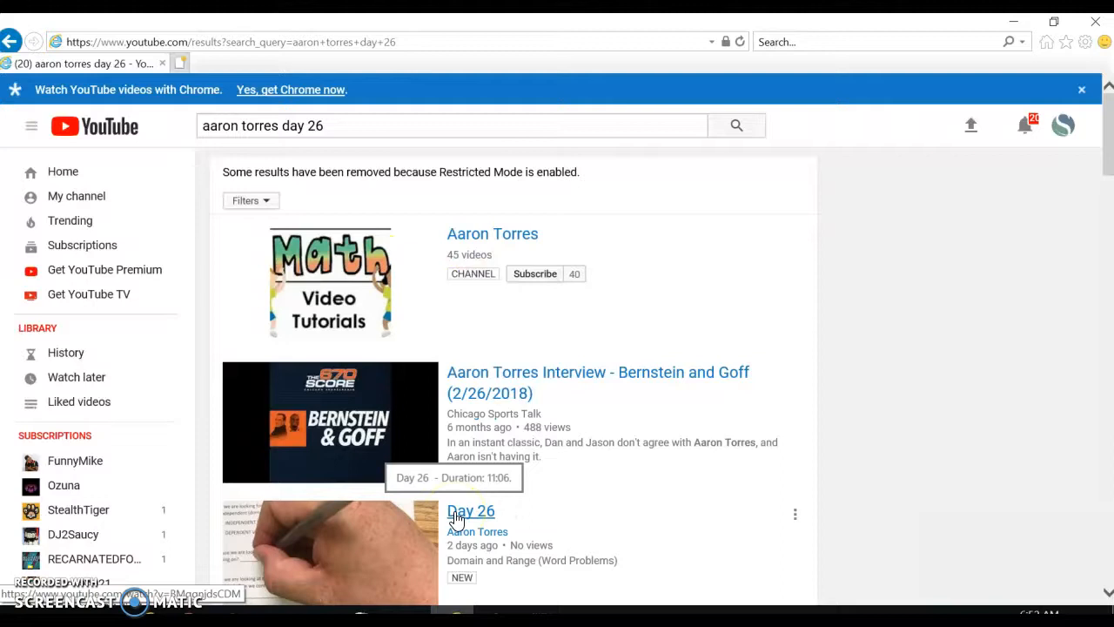
Step: Open the Aaron Torres 'Day 26' video from the search results
click(470, 512)
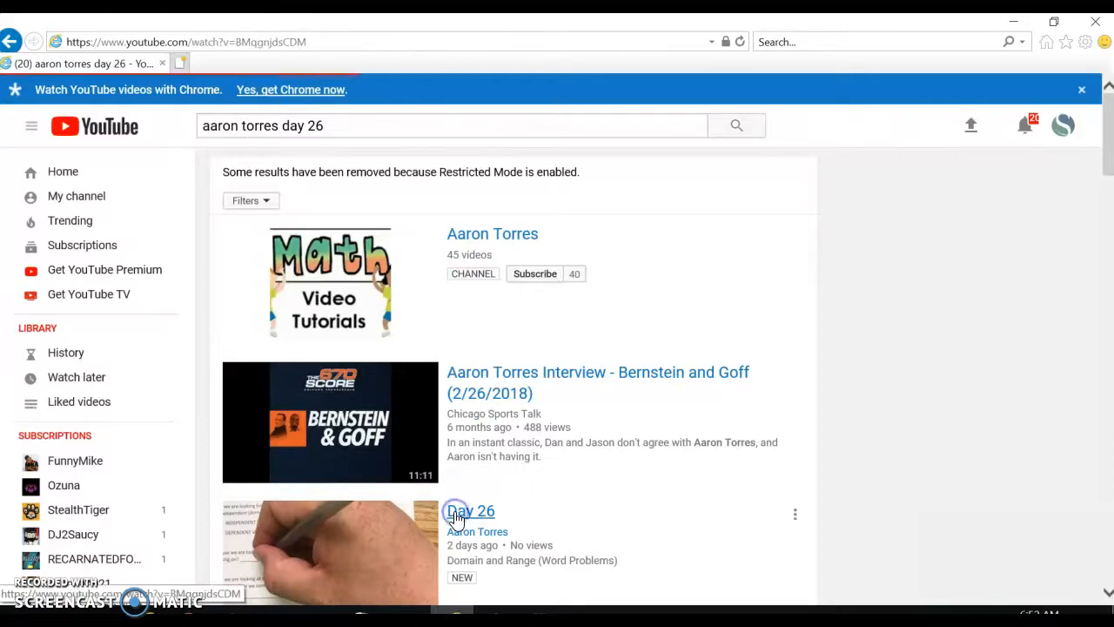
click(470, 512)
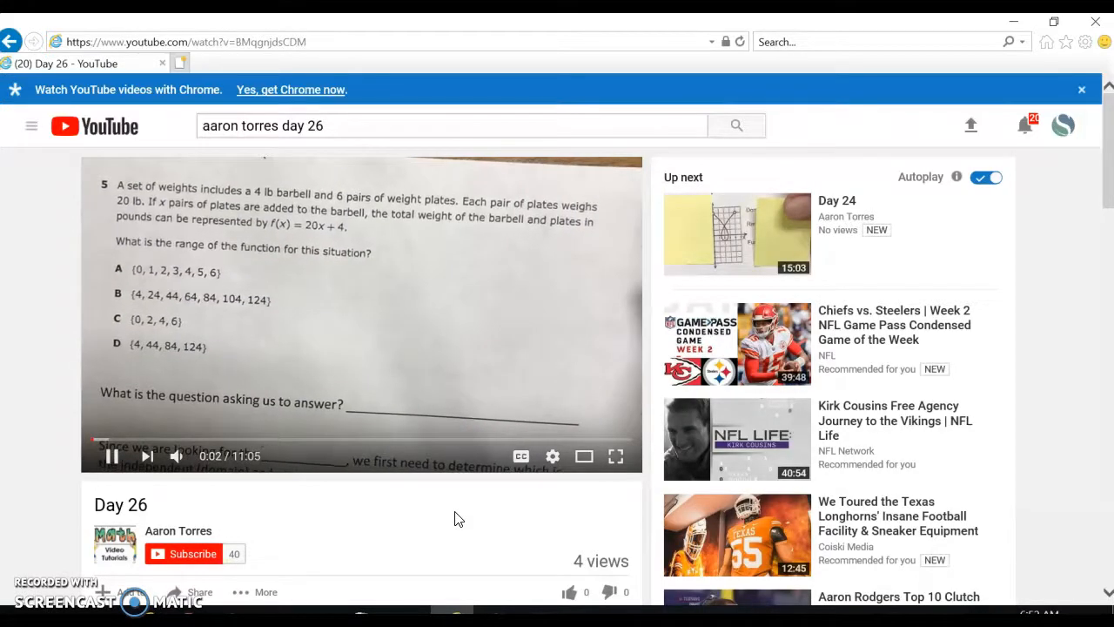
mouse_move(176, 456)
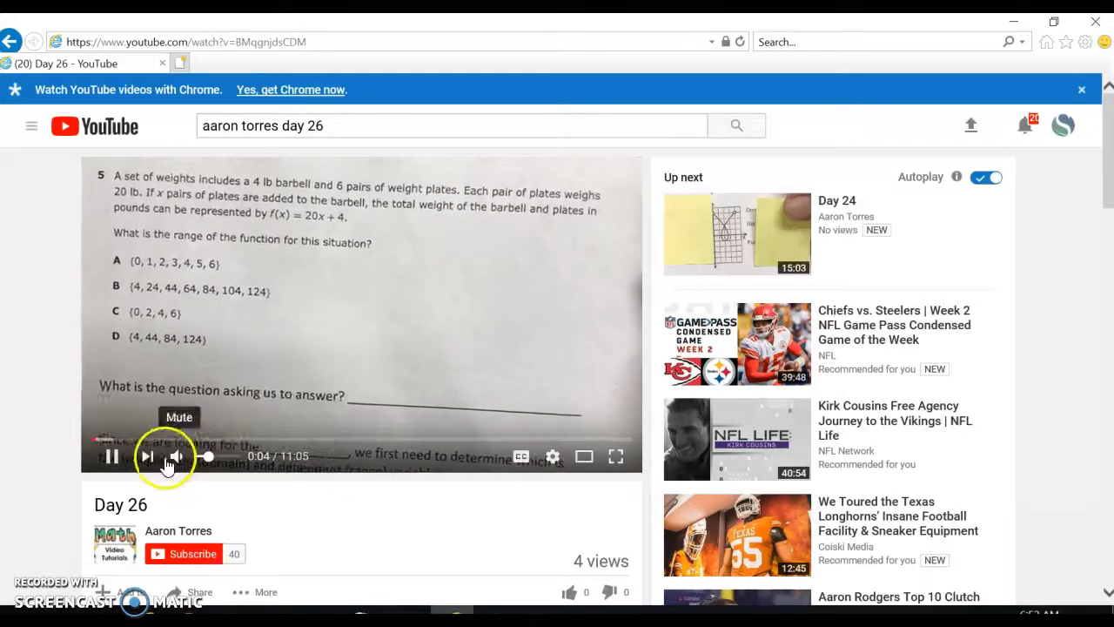
Step: Mute the Day 26 video and jump ahead to about 3:34 in the lesson
click(178, 456)
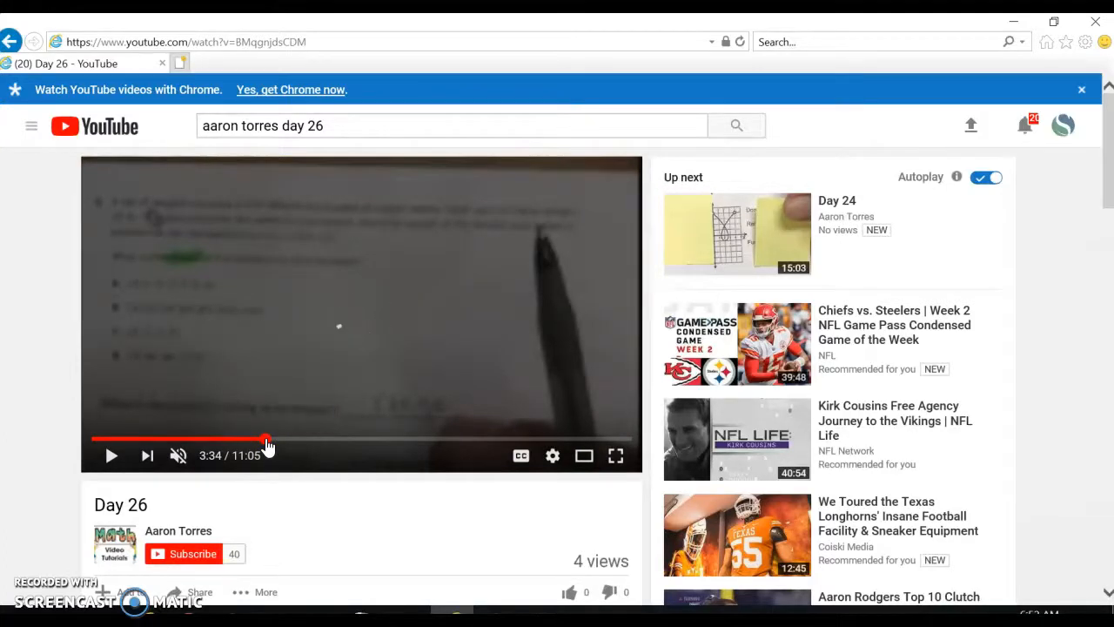
click(112, 455)
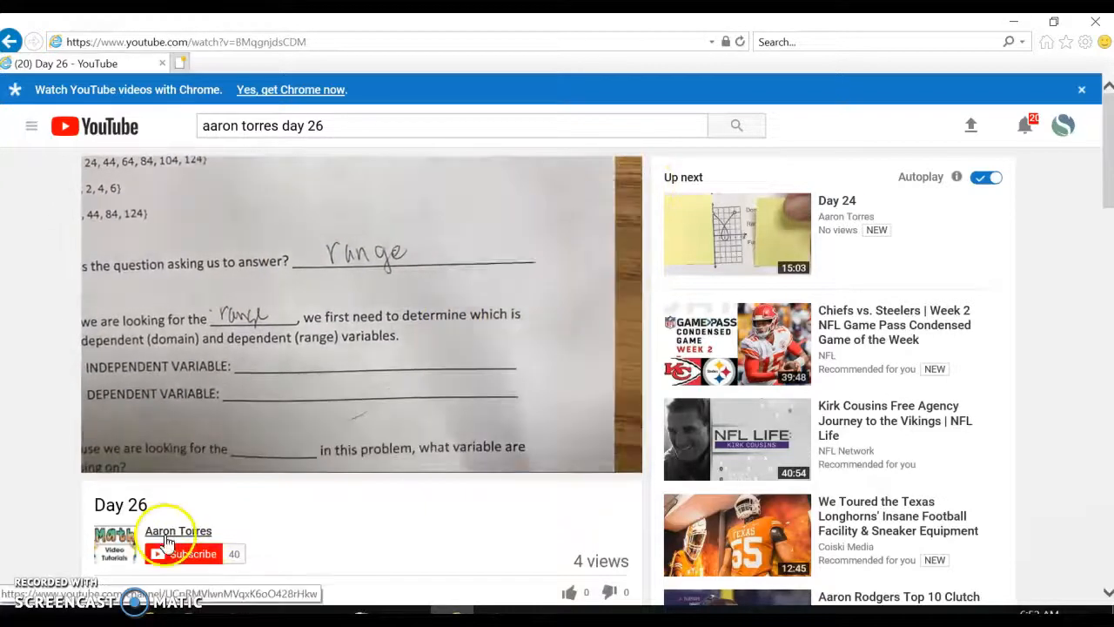
Step: Go to the Aaron Torres channel page from under the video
click(177, 529)
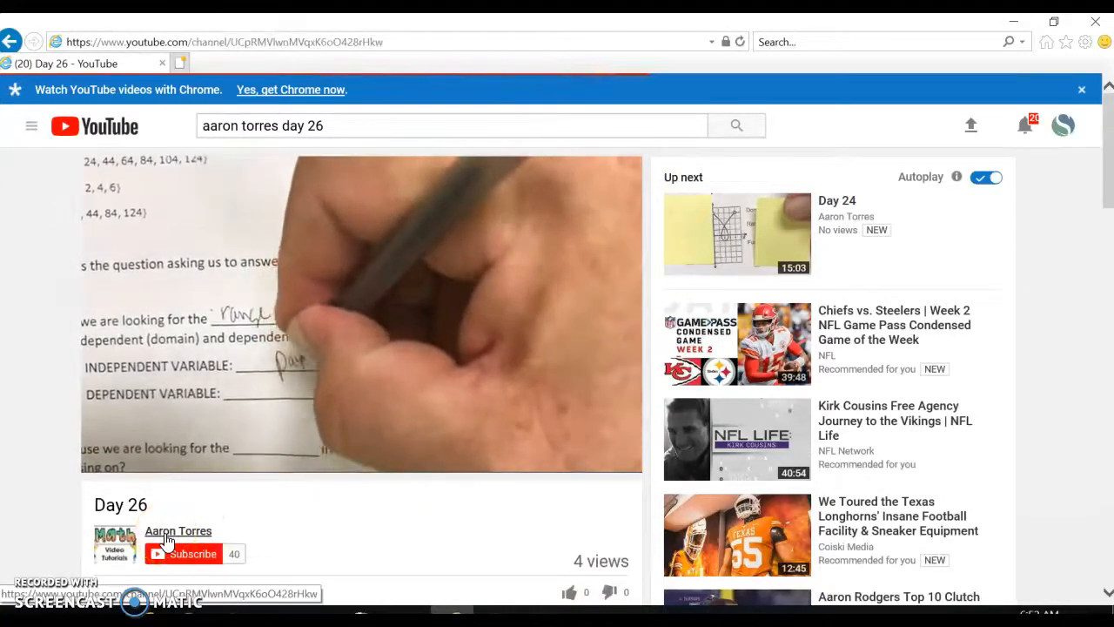
click(178, 531)
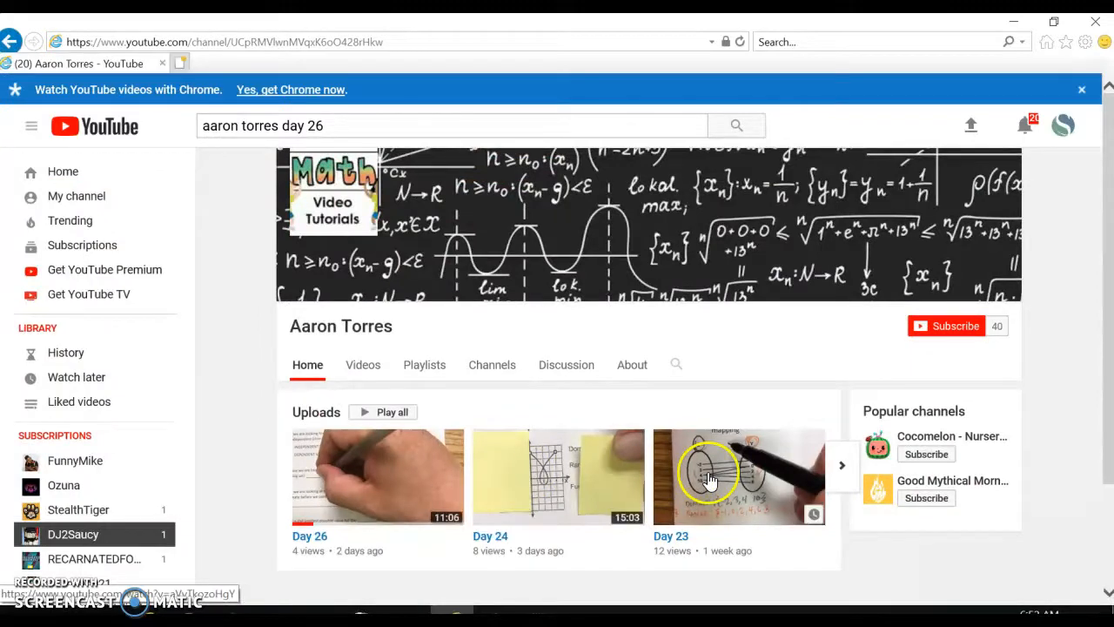
mouse_move(827, 502)
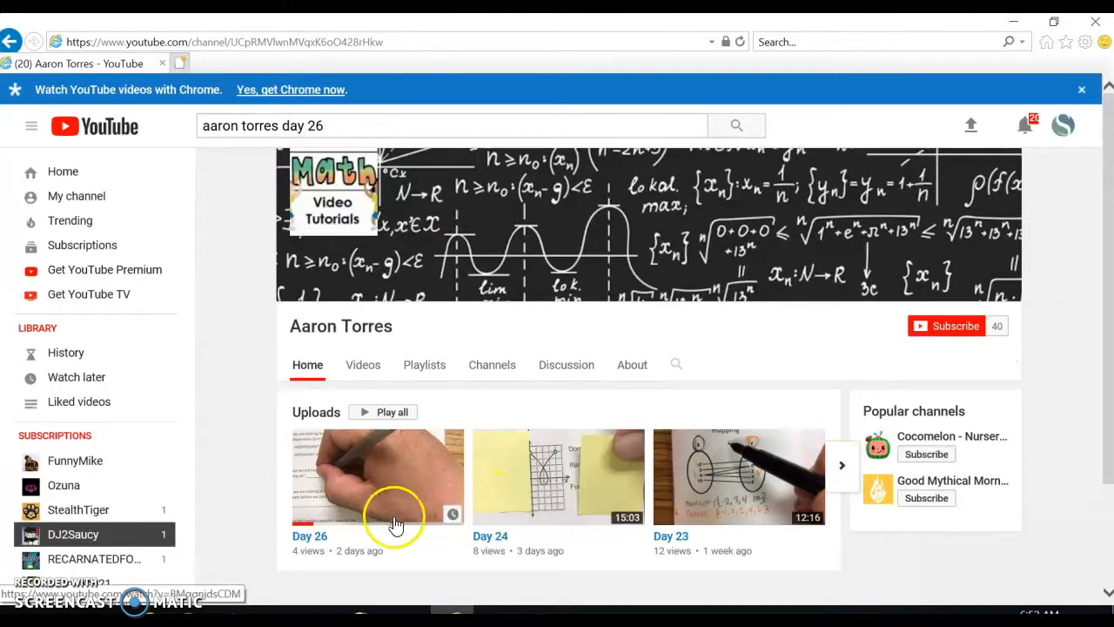
Step: Page the Uploads row back three times to reach Days 13, 12 and 11
click(841, 463)
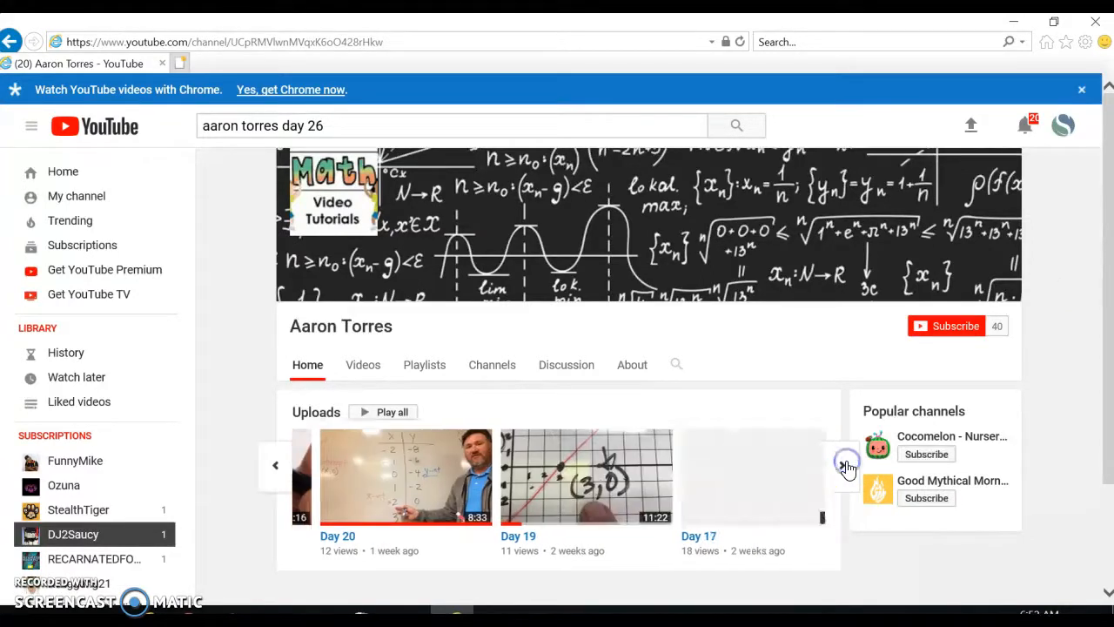
click(846, 463)
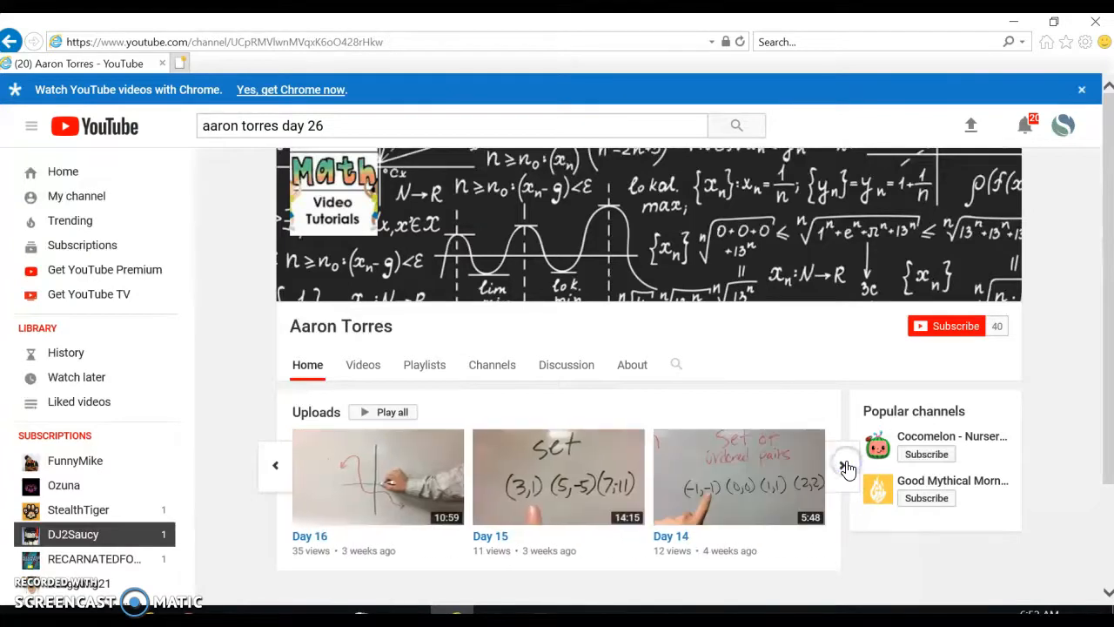
click(847, 463)
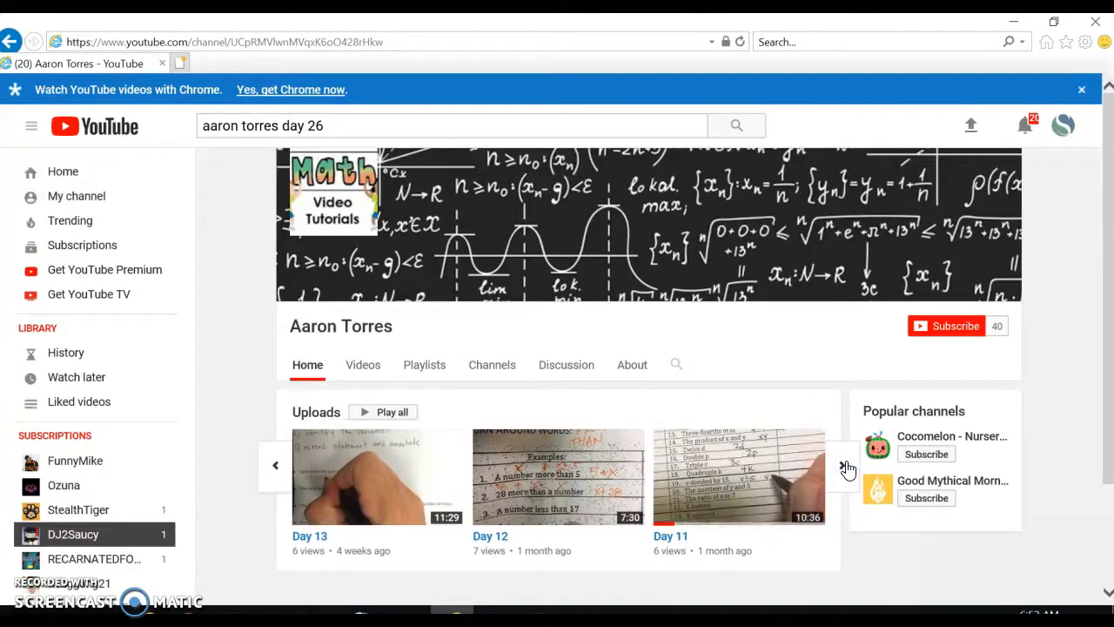